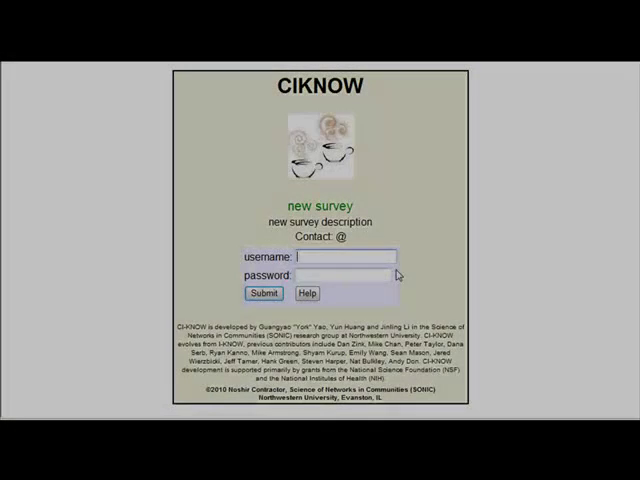
- Log in to the survey as admin and submit
{"action": "type", "text": "a"}
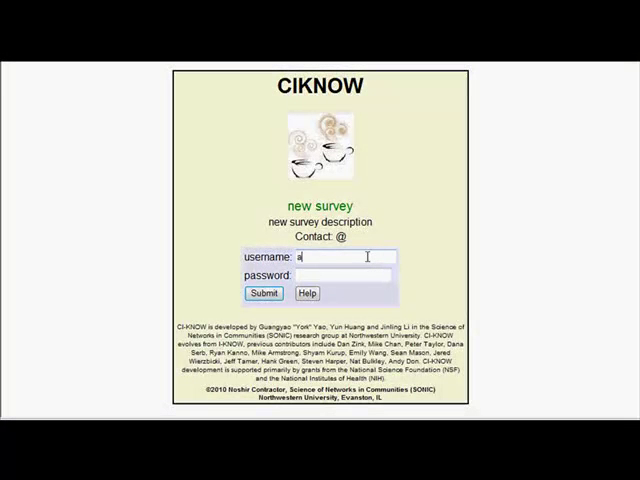
{"action": "type", "text": "dmin"}
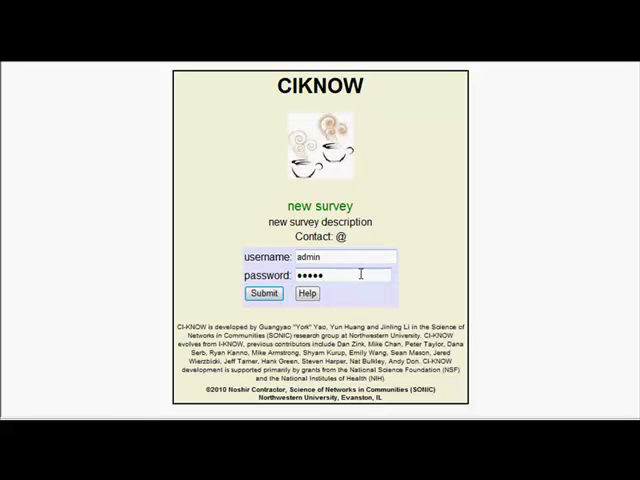
{"action": "left_click", "coordinate": [264, 292]}
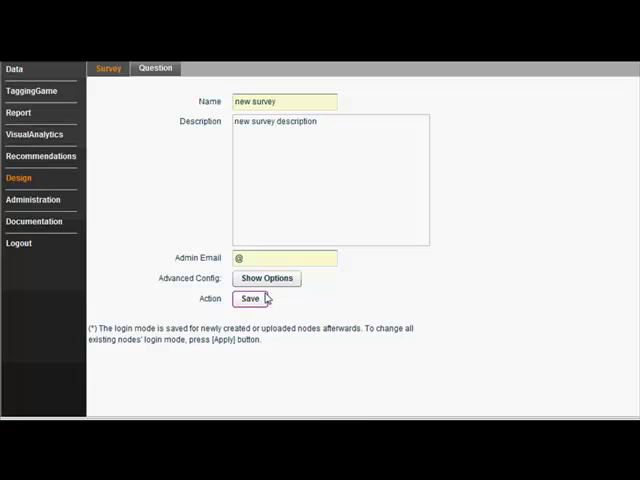
{"action": "left_click", "coordinate": [252, 298]}
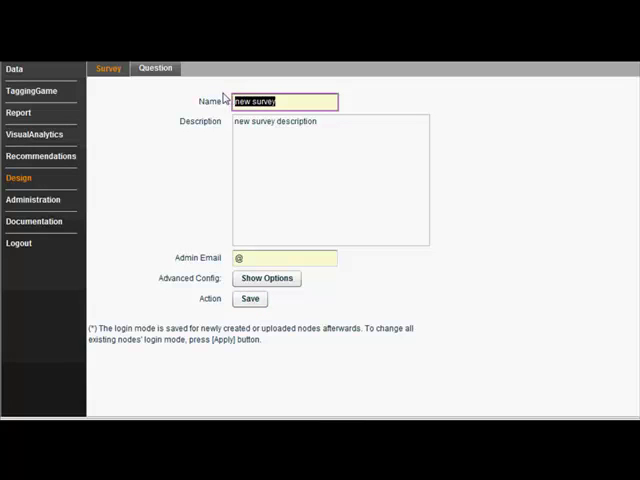
{"action": "type", "text": "LiveStrong"}
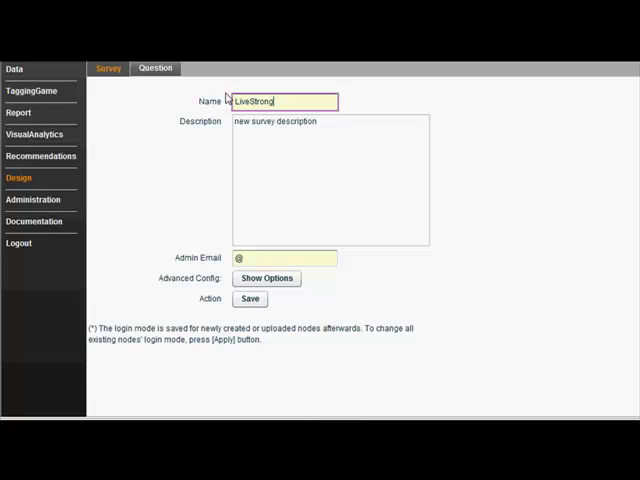
{"action": "type", "text": "Data"}
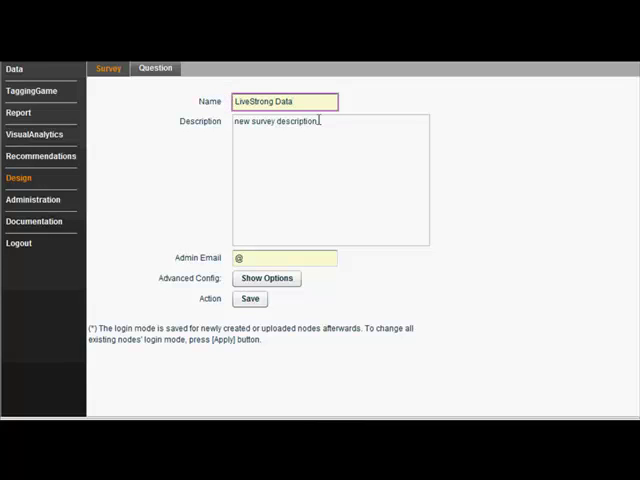
{"action": "type", "text": "Data from LiveStr"}
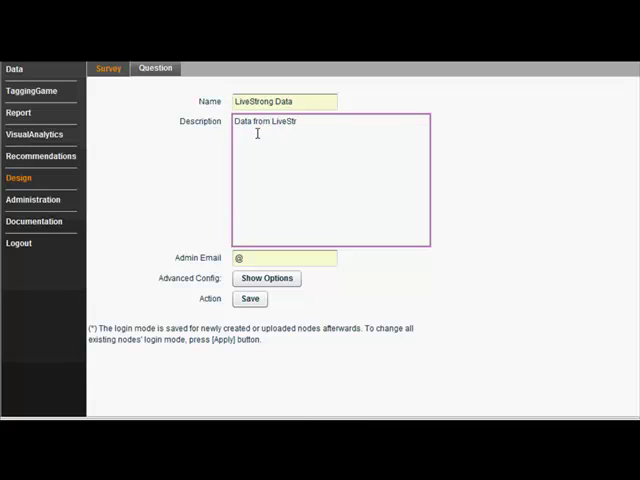
{"action": "type", "text": "ong project"}
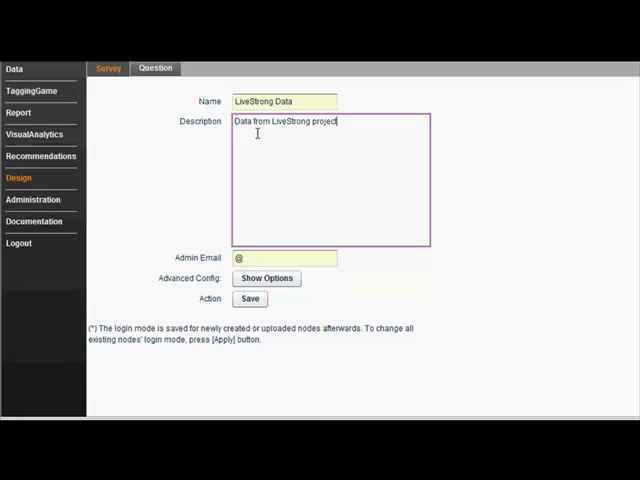
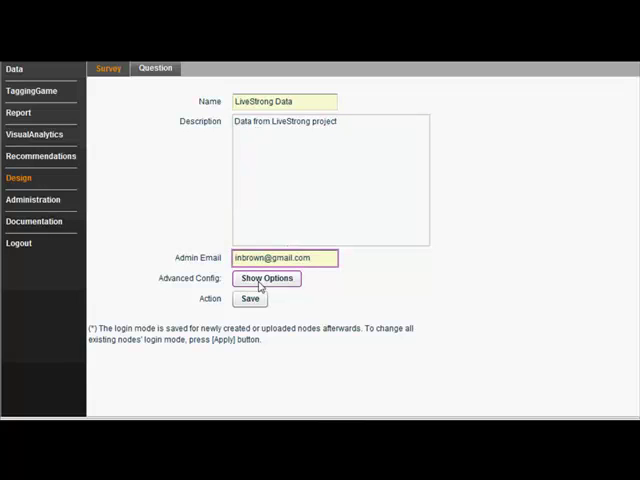
{"action": "left_click", "coordinate": [250, 300]}
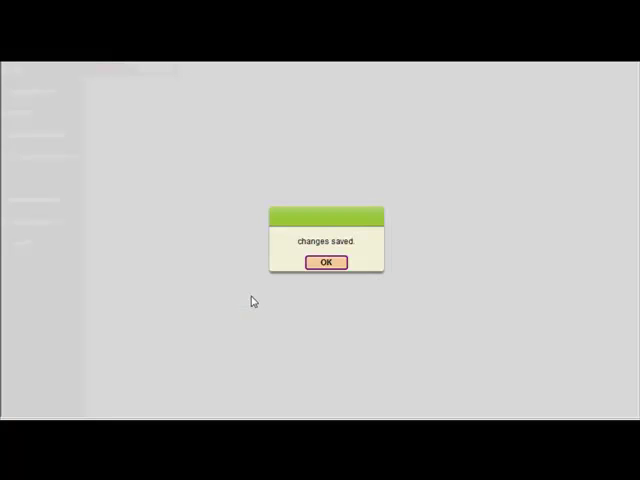
{"action": "left_click", "coordinate": [324, 262]}
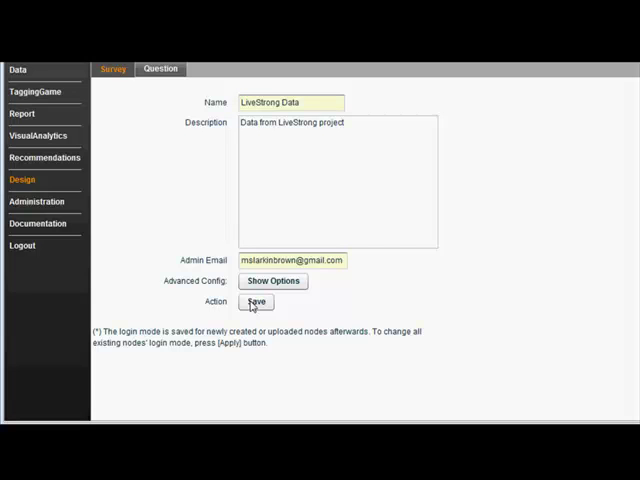
{"action": "mouse_move", "coordinate": [72, 210]}
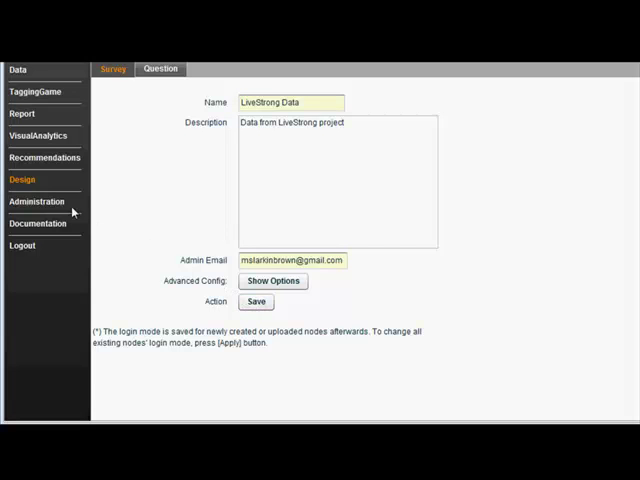
- Show the survey-based data options under Administration > Import/Export
{"action": "left_click", "coordinate": [36, 200]}
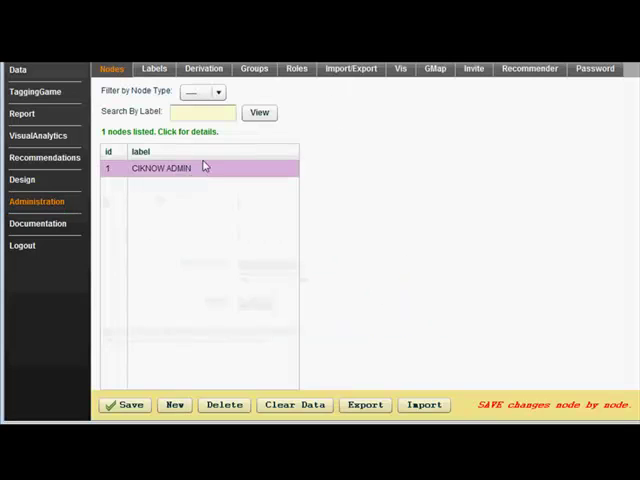
{"action": "left_click", "coordinate": [350, 68]}
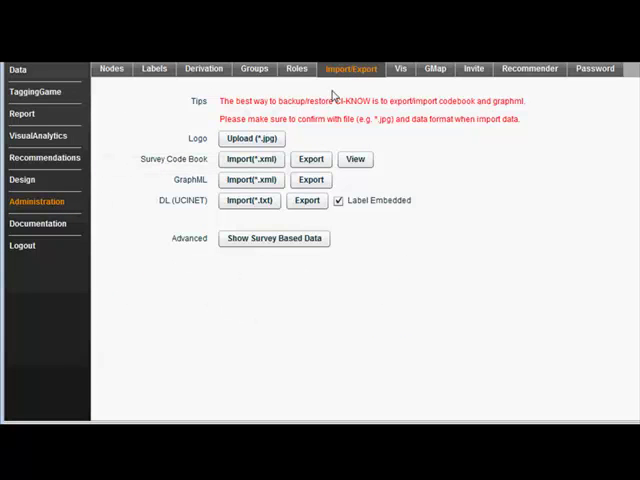
{"action": "left_click", "coordinate": [274, 238]}
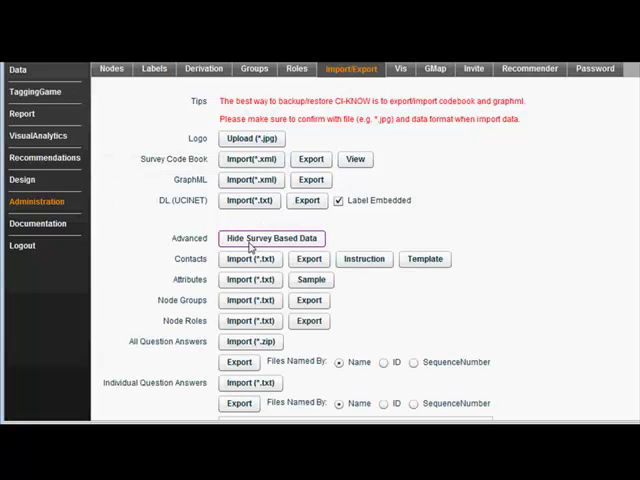
{"action": "mouse_move", "coordinate": [200, 268]}
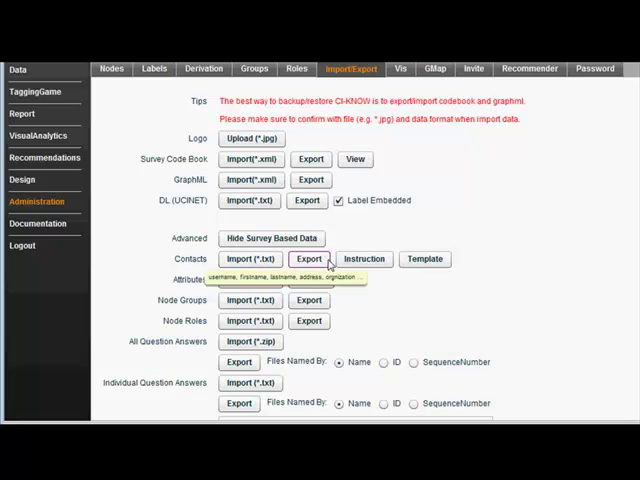
- Export the Contacts template and save it as Contact Template in LiveStrong Data
{"action": "left_click", "coordinate": [308, 260]}
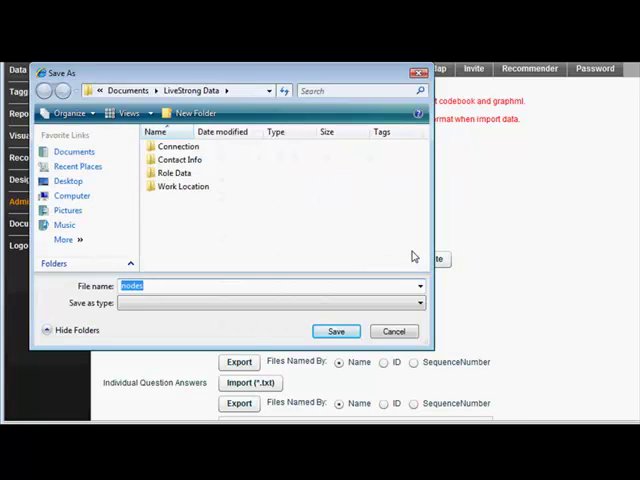
{"action": "type", "text": "Contact Template"}
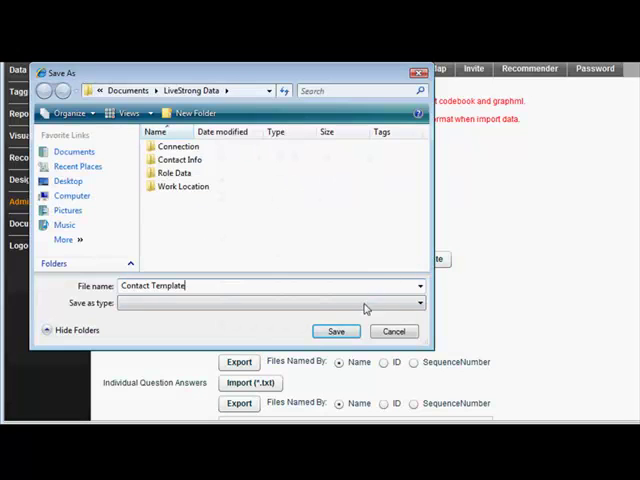
{"action": "left_click", "coordinate": [336, 332]}
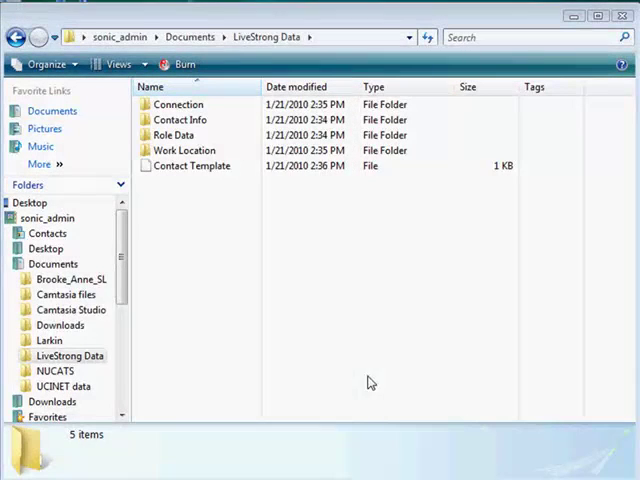
- Review the Contact Template's header columns in Excel alongside the filled contact workbook
{"action": "left_click", "coordinate": [188, 164]}
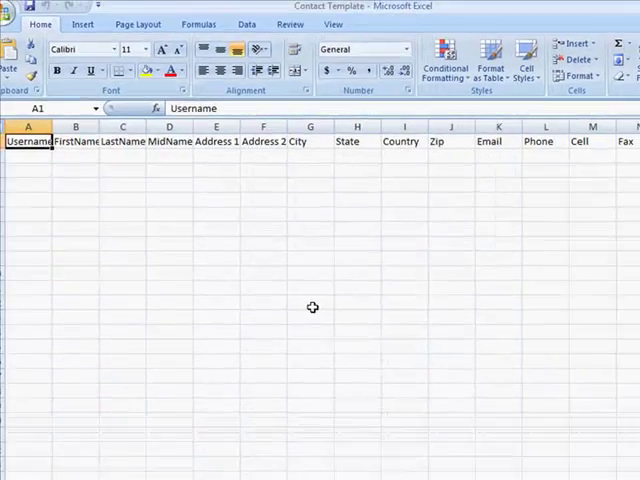
{"action": "scroll", "scroll_direction": "right", "scroll_amount": 3}
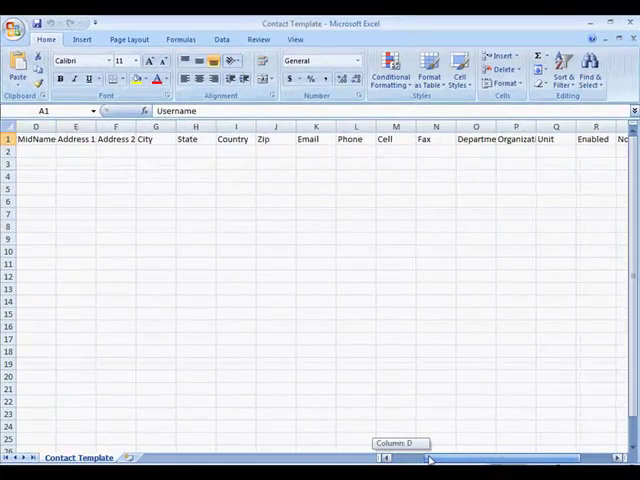
{"action": "scroll", "scroll_direction": "right", "scroll_amount": 3}
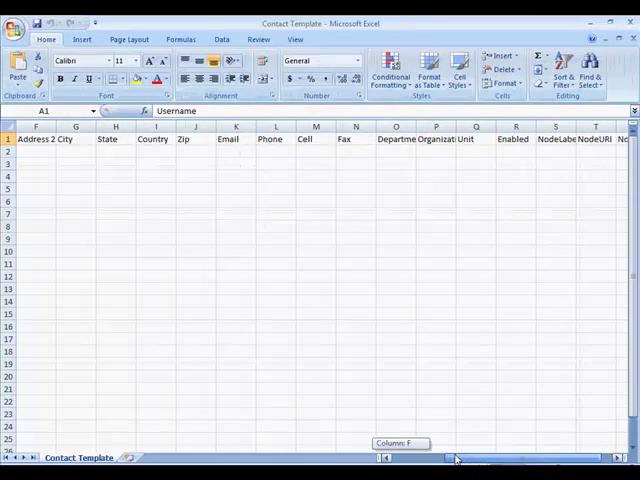
{"action": "scroll", "scroll_direction": "left", "scroll_amount": 3}
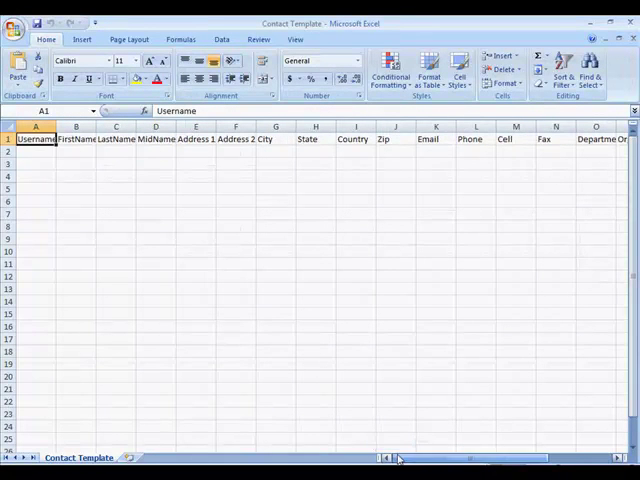
{"action": "left_click", "coordinate": [36, 150]}
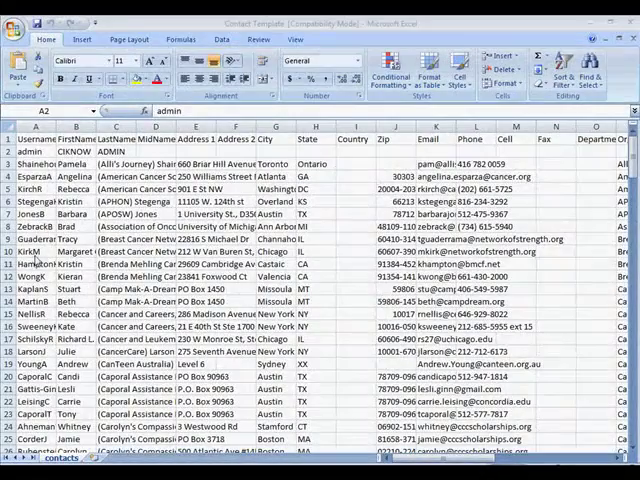
- Save the filled contact list as Contact Info in Text (Tab delimited) format
{"action": "left_click", "coordinate": [16, 26]}
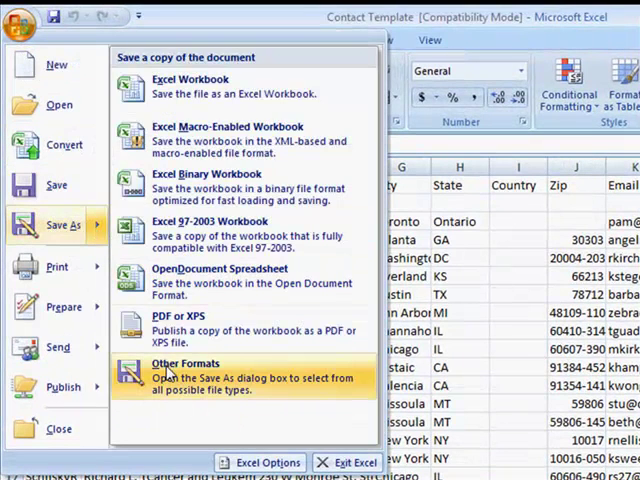
{"action": "left_click", "coordinate": [184, 364]}
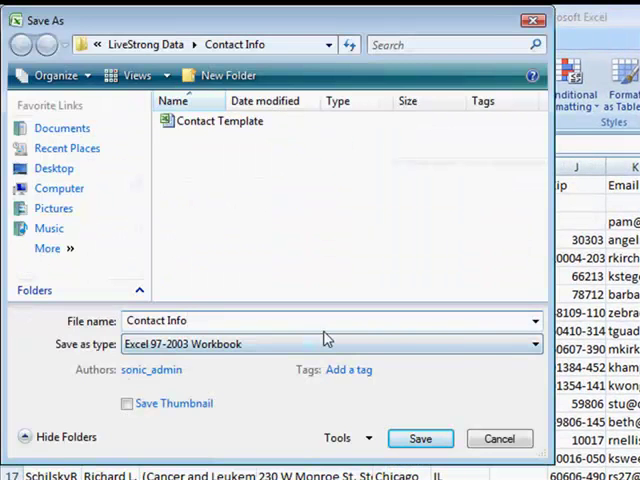
{"action": "left_click", "coordinate": [532, 344]}
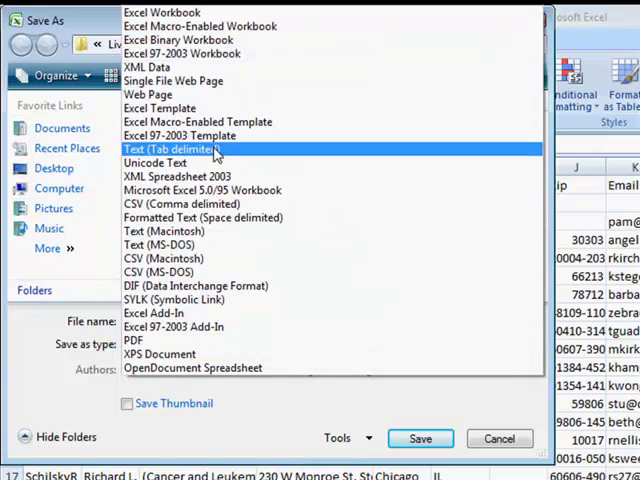
{"action": "left_click", "coordinate": [184, 148]}
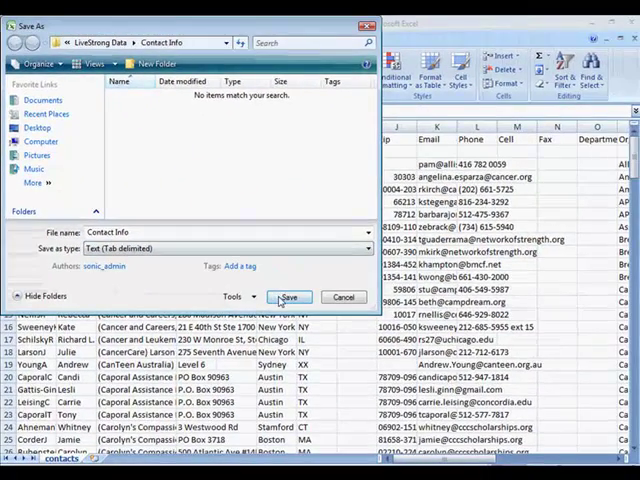
{"action": "left_click", "coordinate": [288, 296]}
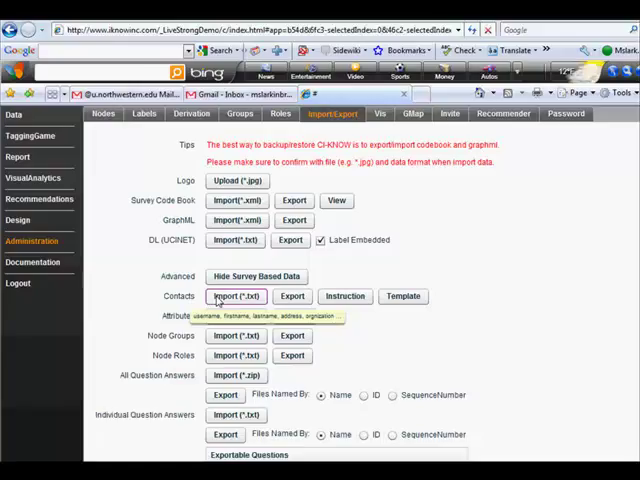
- Import Contact Info from LiveStrong Data so the node list shows 179 contacts
{"action": "left_click", "coordinate": [236, 296]}
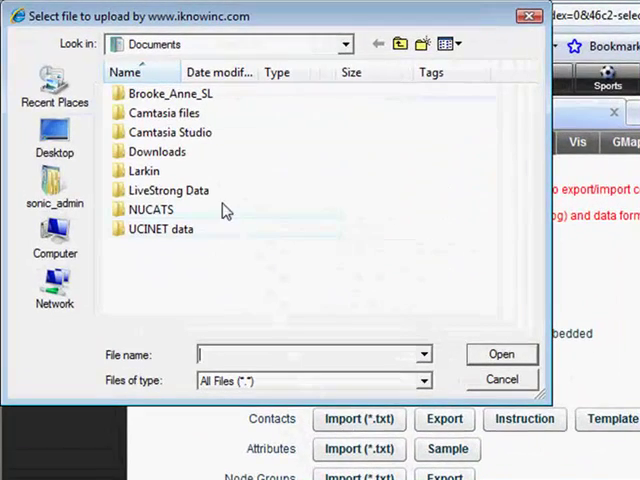
{"action": "double_click", "coordinate": [168, 190]}
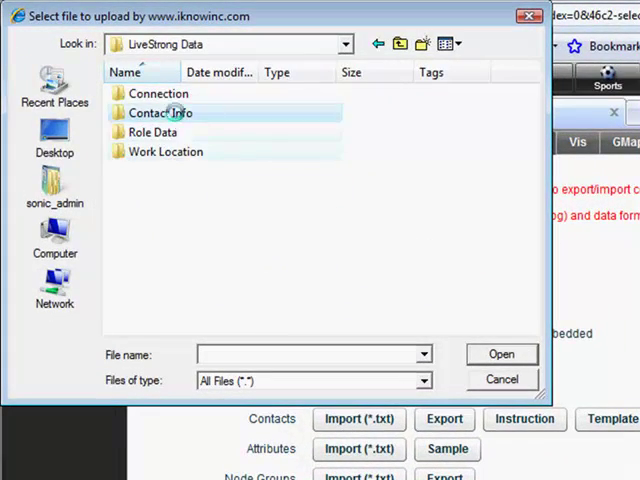
{"action": "left_click", "coordinate": [502, 380]}
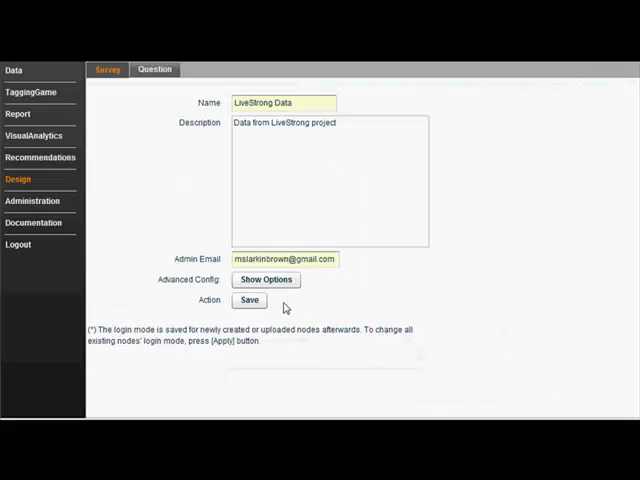
{"action": "left_click", "coordinate": [32, 200]}
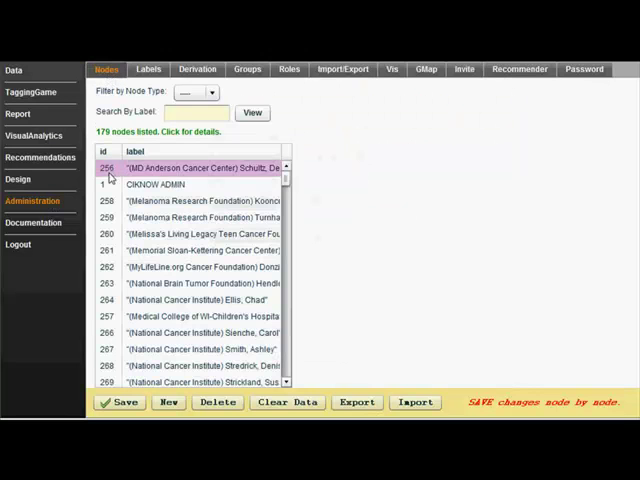
{"action": "left_click", "coordinate": [180, 234]}
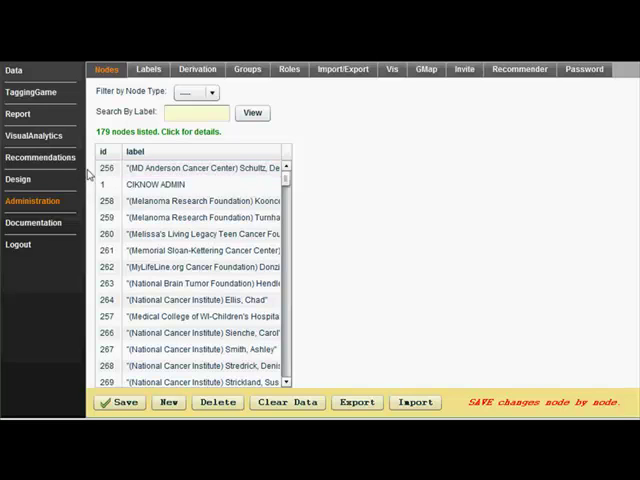
- Add a new Role choice question under Design > Question
{"action": "left_click", "coordinate": [18, 180]}
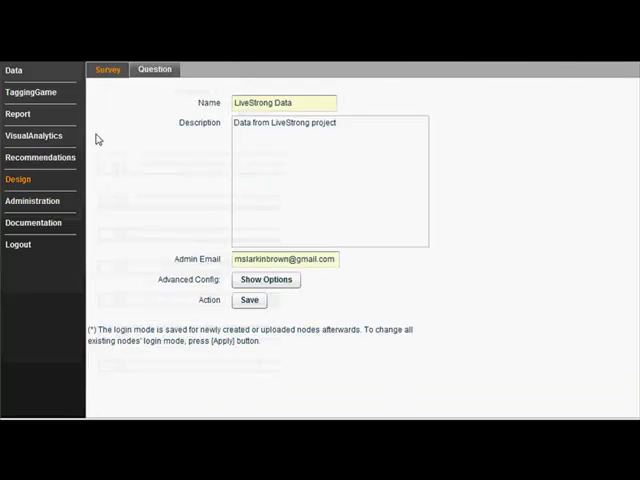
{"action": "left_click", "coordinate": [154, 68]}
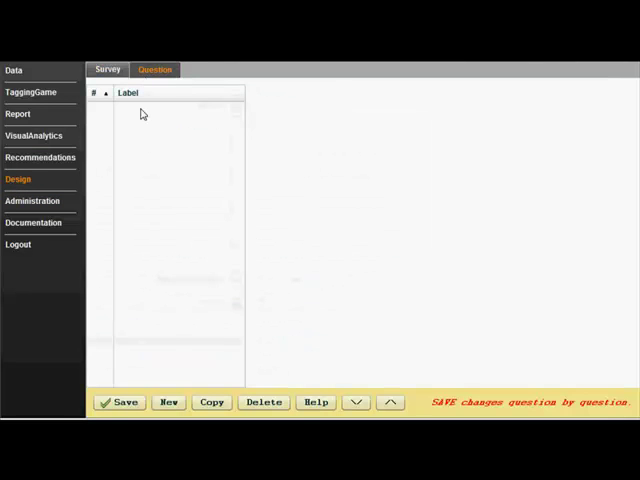
{"action": "left_click", "coordinate": [168, 402]}
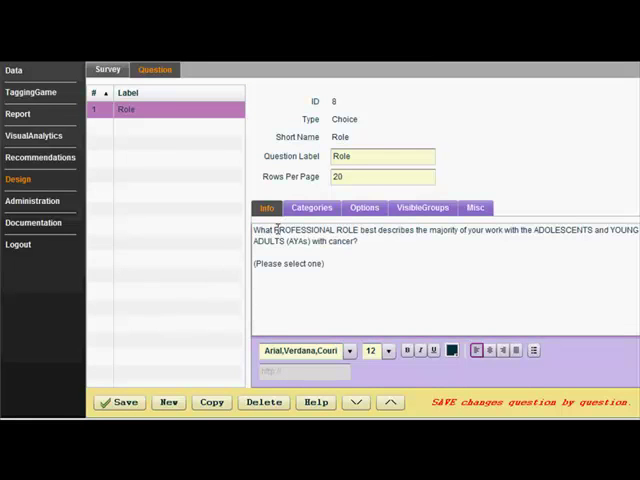
- Add the Role answer categories from Researcher through Other and save the question
{"action": "left_click", "coordinate": [312, 208]}
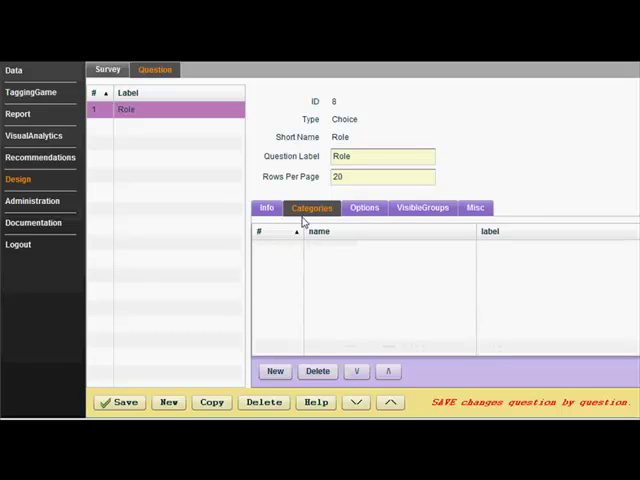
{"action": "left_click", "coordinate": [276, 372]}
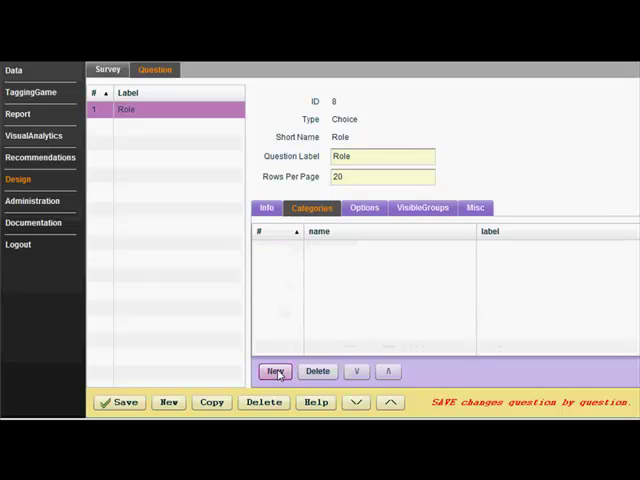
{"action": "left_click", "coordinate": [276, 372]}
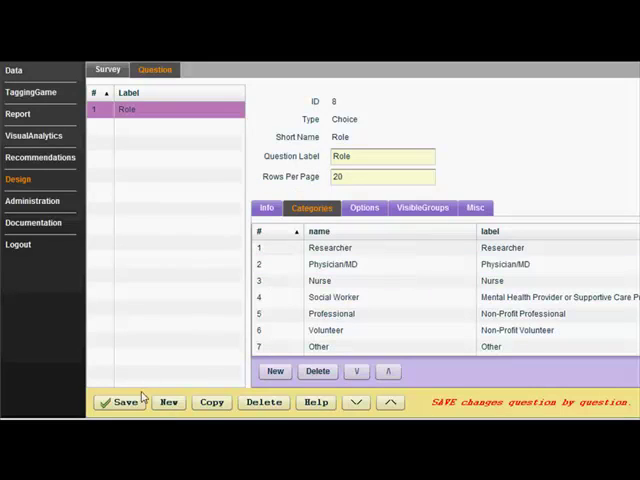
{"action": "left_click", "coordinate": [122, 402]}
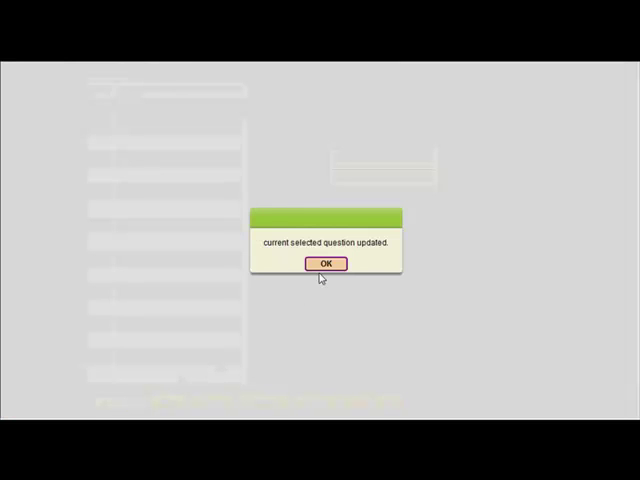
{"action": "left_click", "coordinate": [324, 264]}
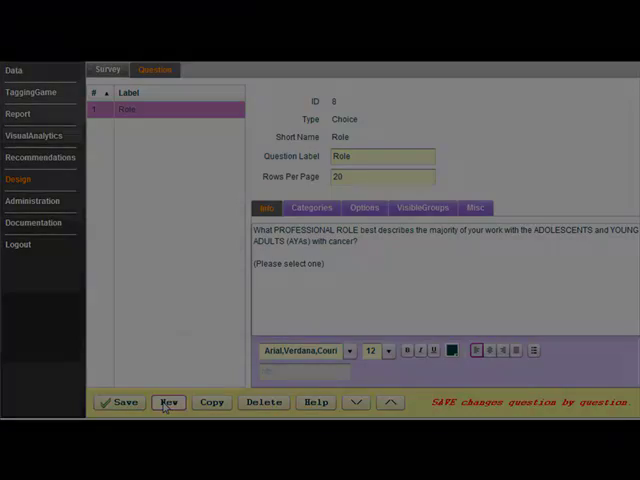
- Export the Role question's answer template as Role Template into Role Data
{"action": "left_click", "coordinate": [168, 402]}
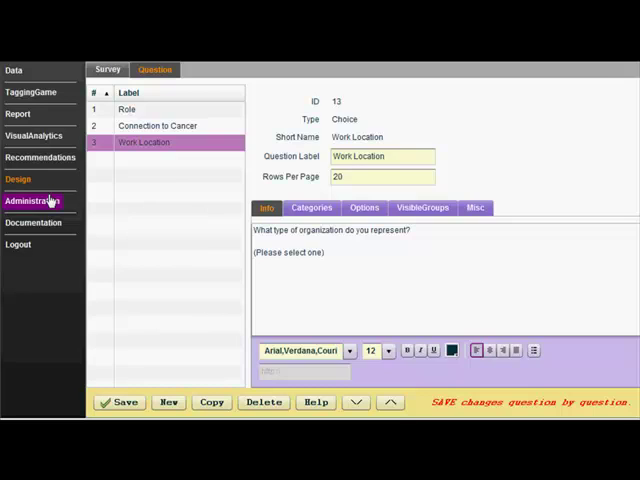
{"action": "left_click", "coordinate": [32, 200]}
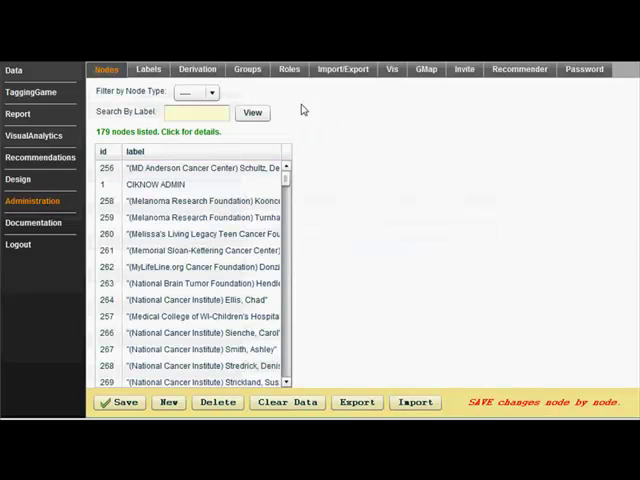
{"action": "left_click", "coordinate": [344, 68]}
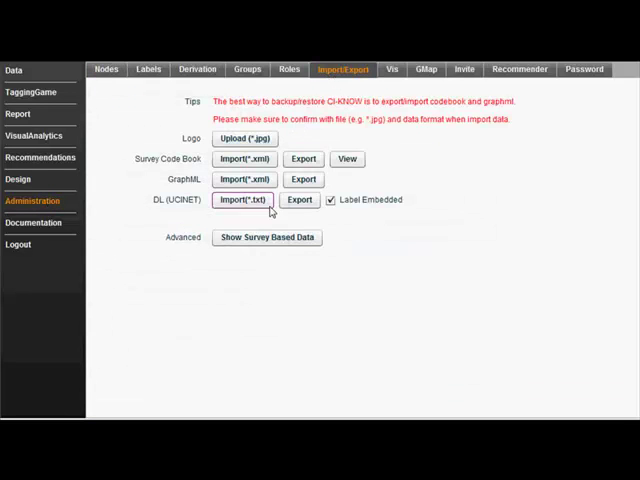
{"action": "left_click", "coordinate": [268, 236]}
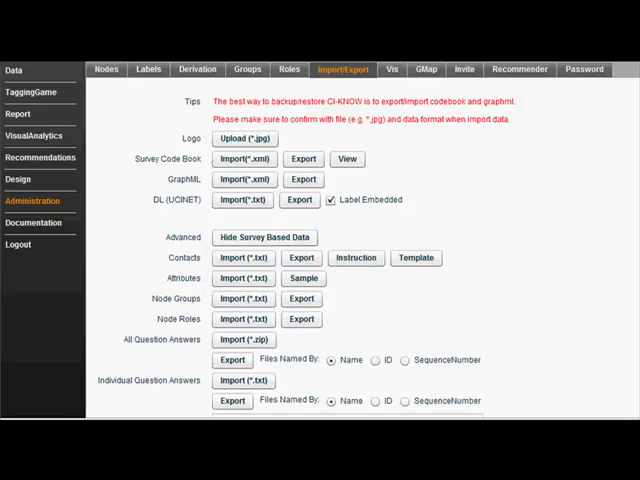
{"action": "scroll", "scroll_direction": "down", "scroll_amount": 3}
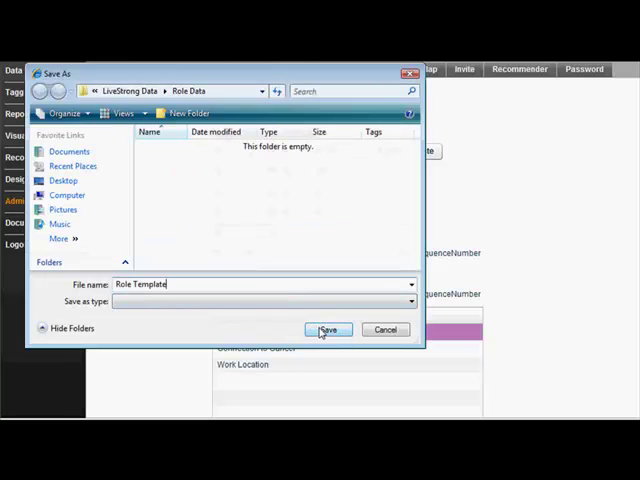
{"action": "left_click", "coordinate": [328, 330]}
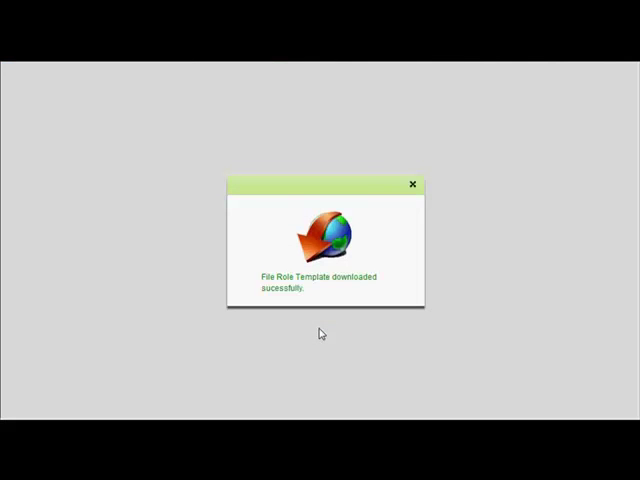
- Open Role Template from the Role Data folder in Excel
{"action": "left_click", "coordinate": [412, 184]}
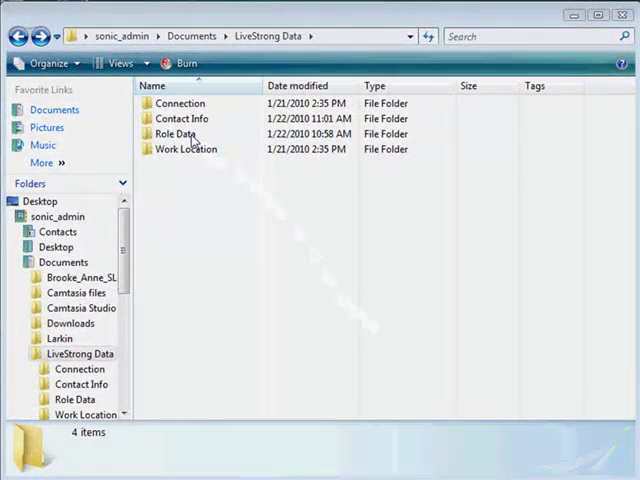
{"action": "double_click", "coordinate": [184, 134]}
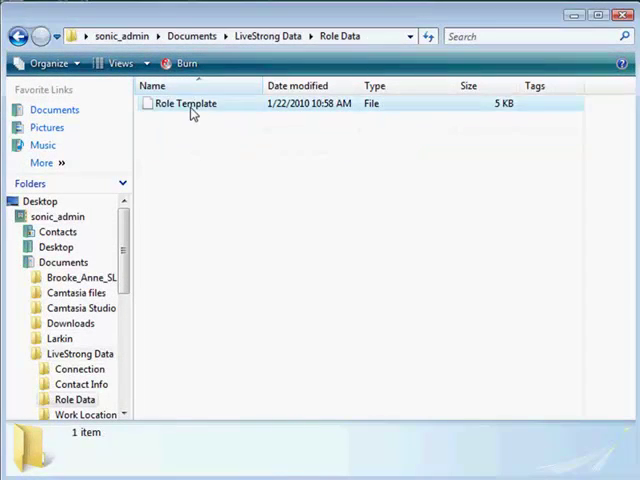
{"action": "double_click", "coordinate": [184, 104]}
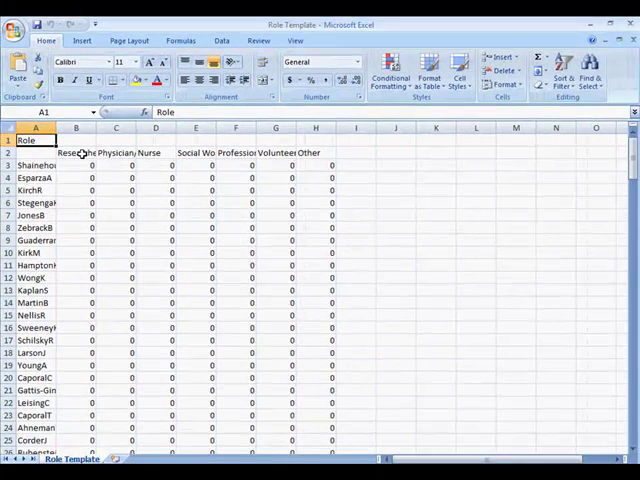
{"action": "mouse_move", "coordinate": [312, 152]}
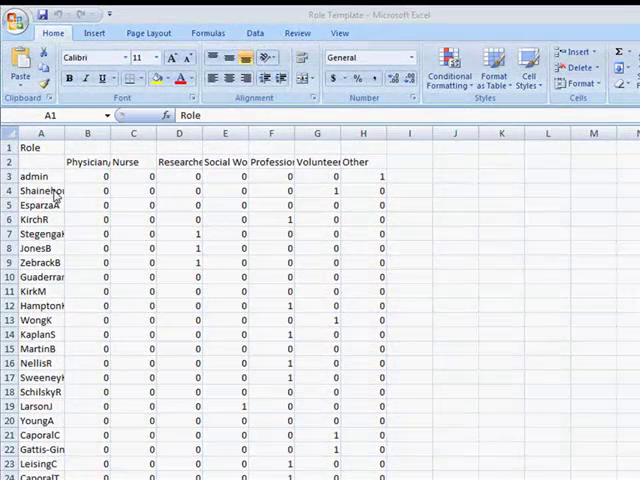
{"action": "mouse_move", "coordinate": [312, 196]}
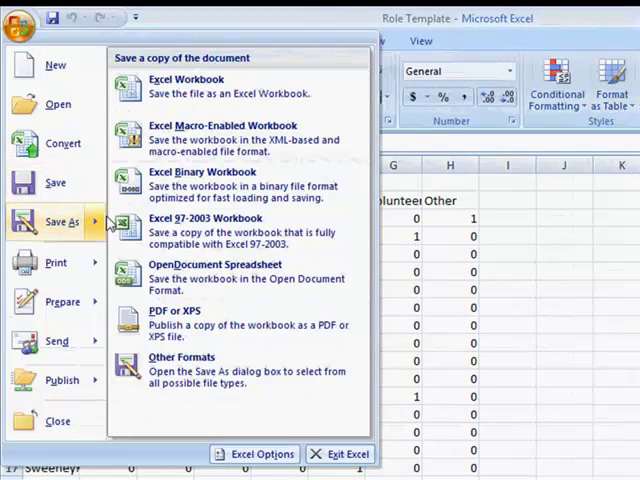
- Save the role sheet as Text (Tab delimited) named 'Role Template filled'
{"action": "left_click", "coordinate": [204, 224]}
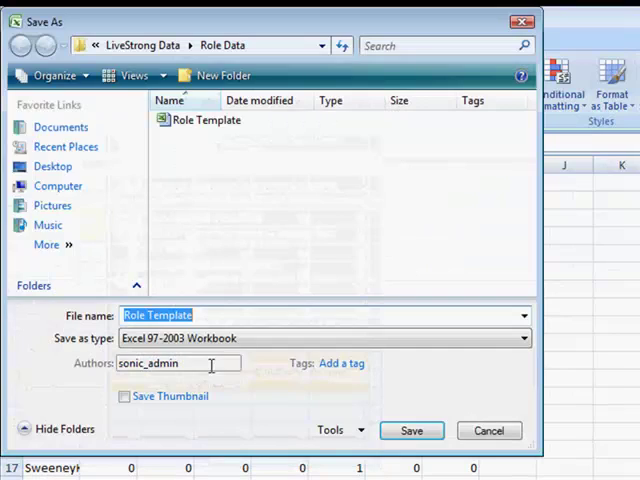
{"action": "left_click", "coordinate": [524, 336]}
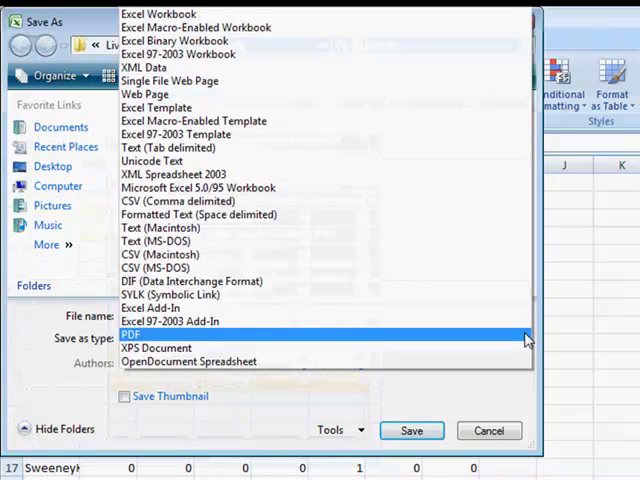
{"action": "left_click", "coordinate": [174, 148]}
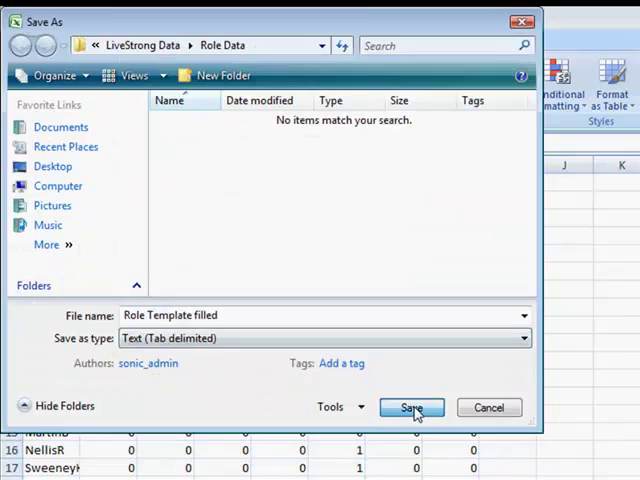
{"action": "left_click", "coordinate": [412, 408]}
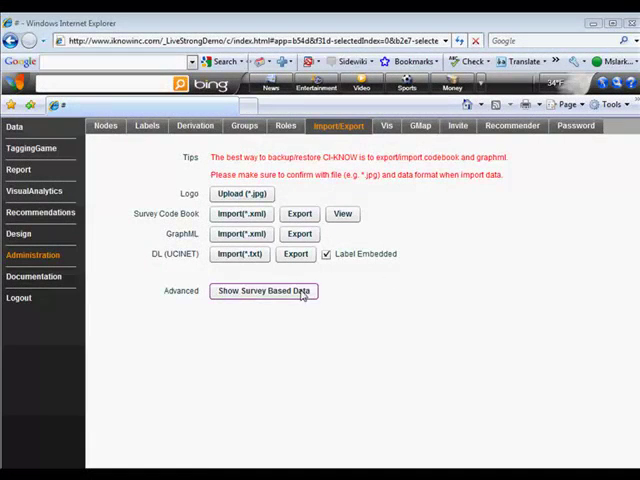
- Import 'Role Data\Role Template filled' as Individual Question Answers and dismiss the success message
{"action": "left_click", "coordinate": [264, 292]}
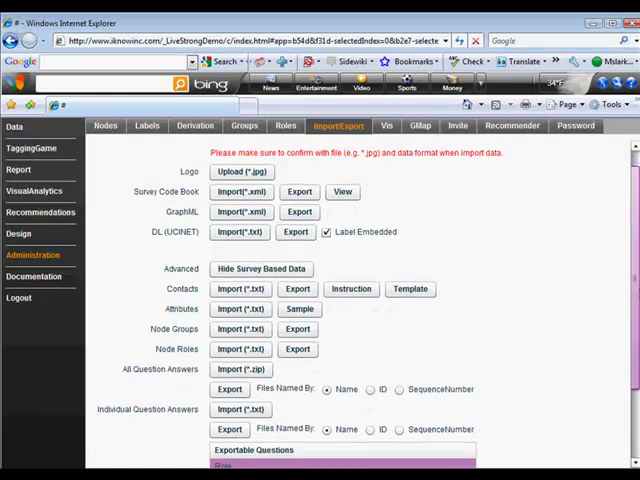
{"action": "scroll", "scroll_direction": "down", "scroll_amount": 3}
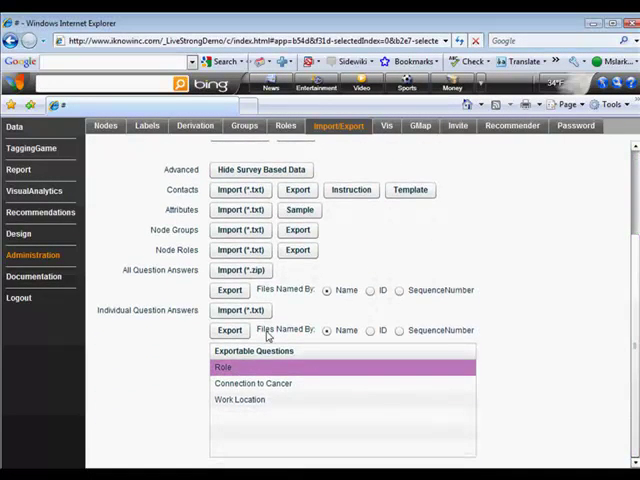
{"action": "left_click", "coordinate": [240, 310]}
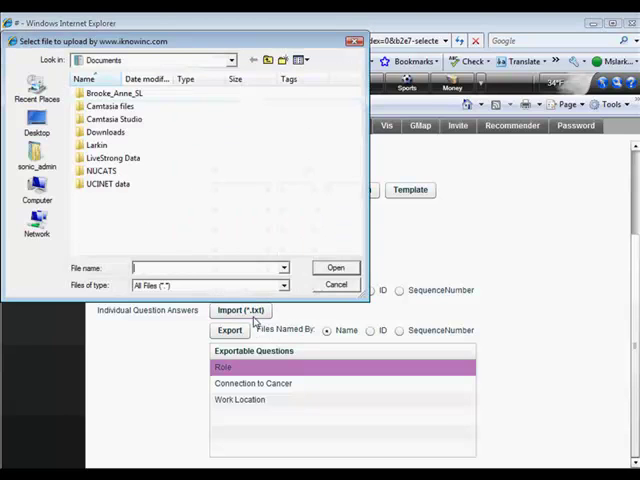
{"action": "double_click", "coordinate": [112, 158]}
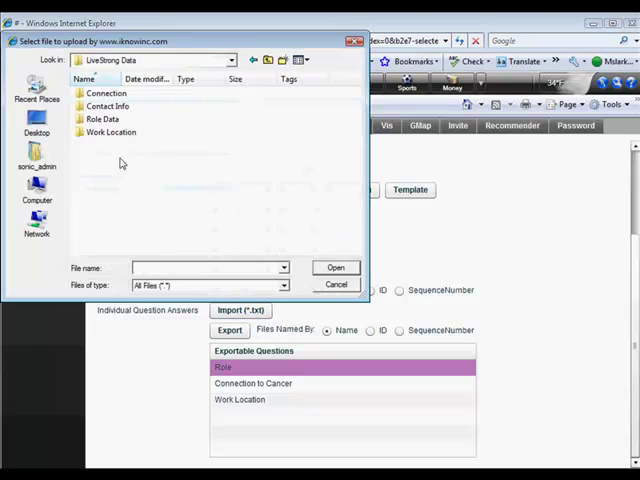
{"action": "double_click", "coordinate": [100, 120]}
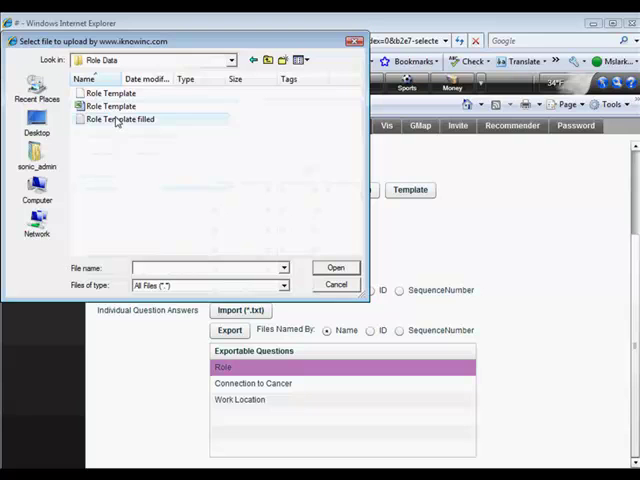
{"action": "left_click", "coordinate": [336, 268]}
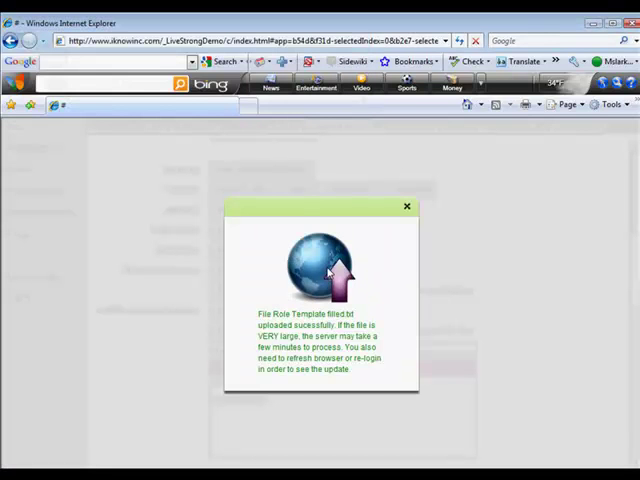
{"action": "left_click", "coordinate": [408, 206]}
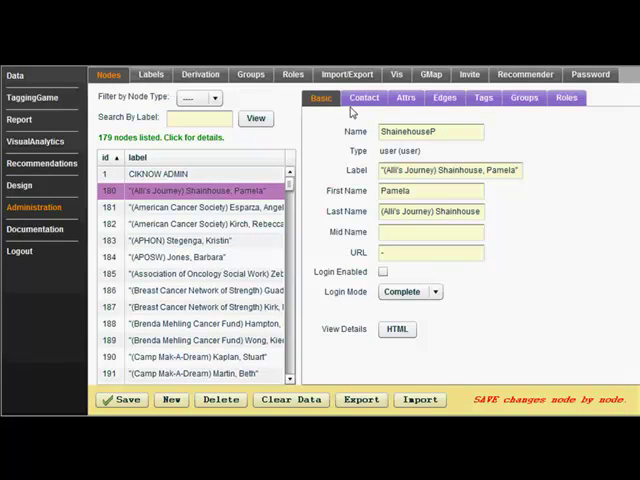
- View a node's Attrs showing F:Role Volunteer, then check another node
{"action": "left_click", "coordinate": [404, 96]}
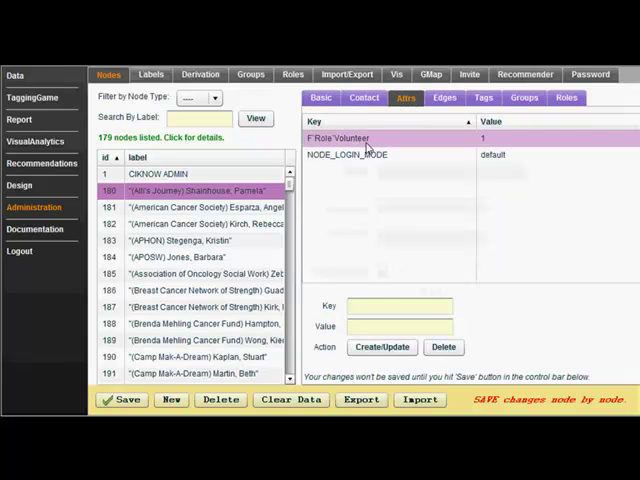
{"action": "left_click", "coordinate": [200, 324]}
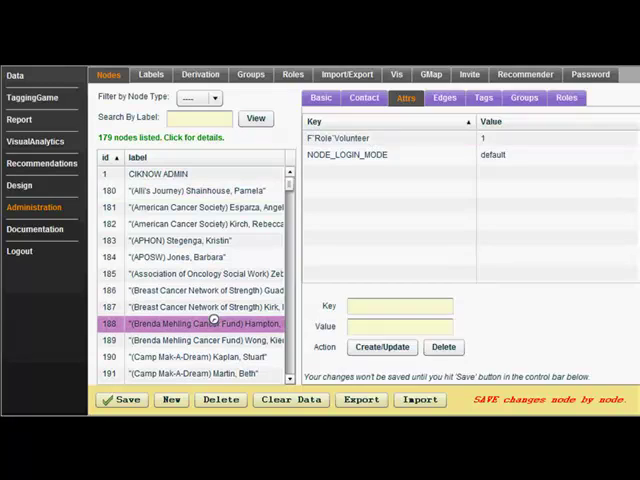